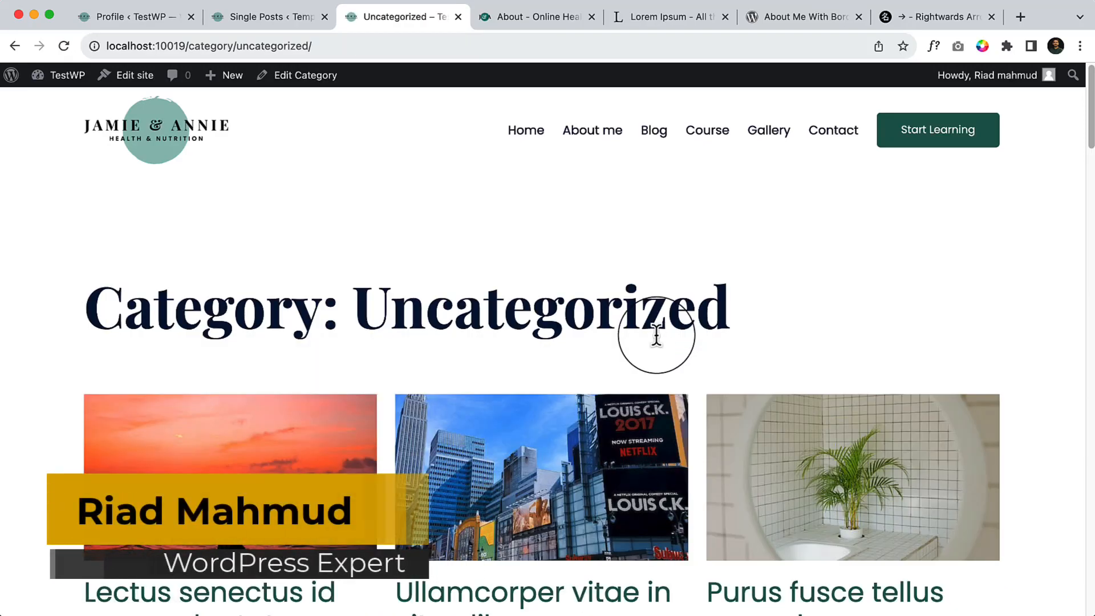
- Open the All Archives template from the command palette, then search the palette for 'blog'
{"action": "scroll", "scroll_direction": "down", "scroll_amount": 3}
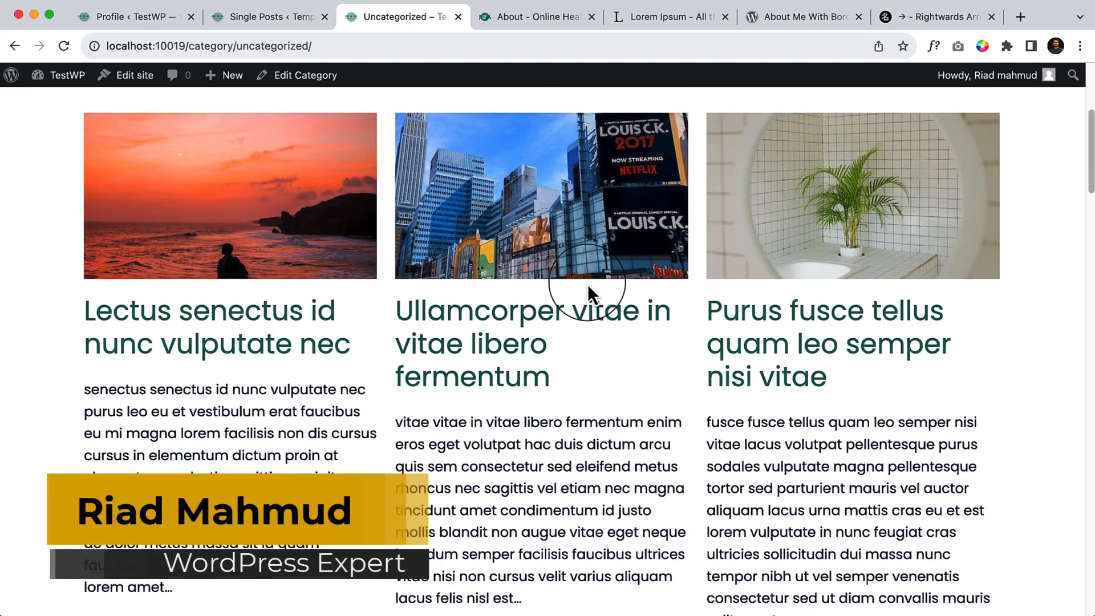
{"action": "scroll", "scroll_direction": "down", "scroll_amount": 3}
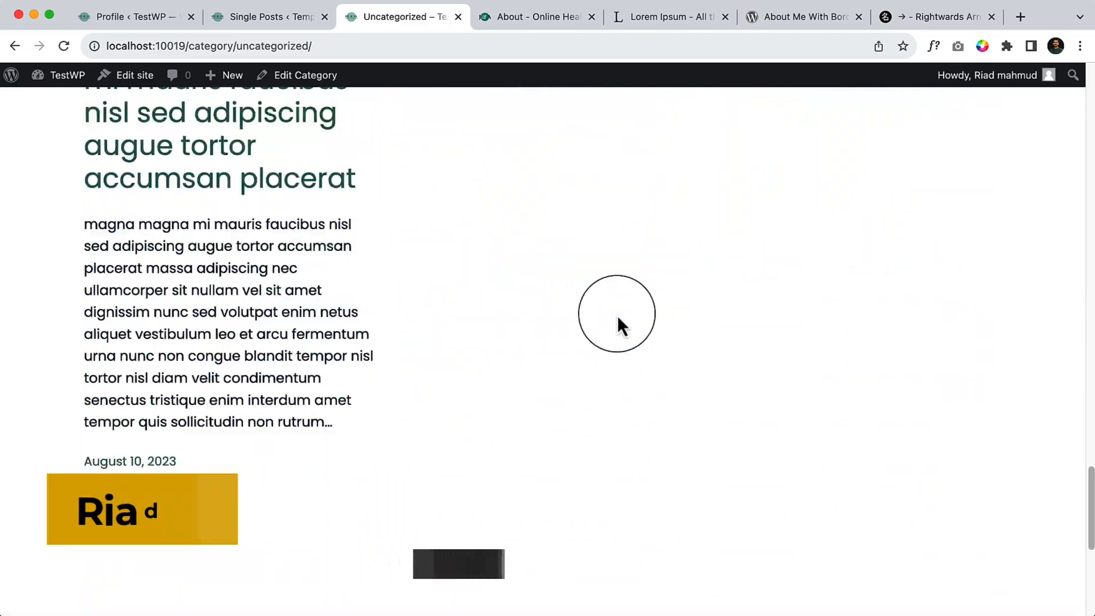
{"action": "scroll", "scroll_direction": "down", "scroll_amount": 3}
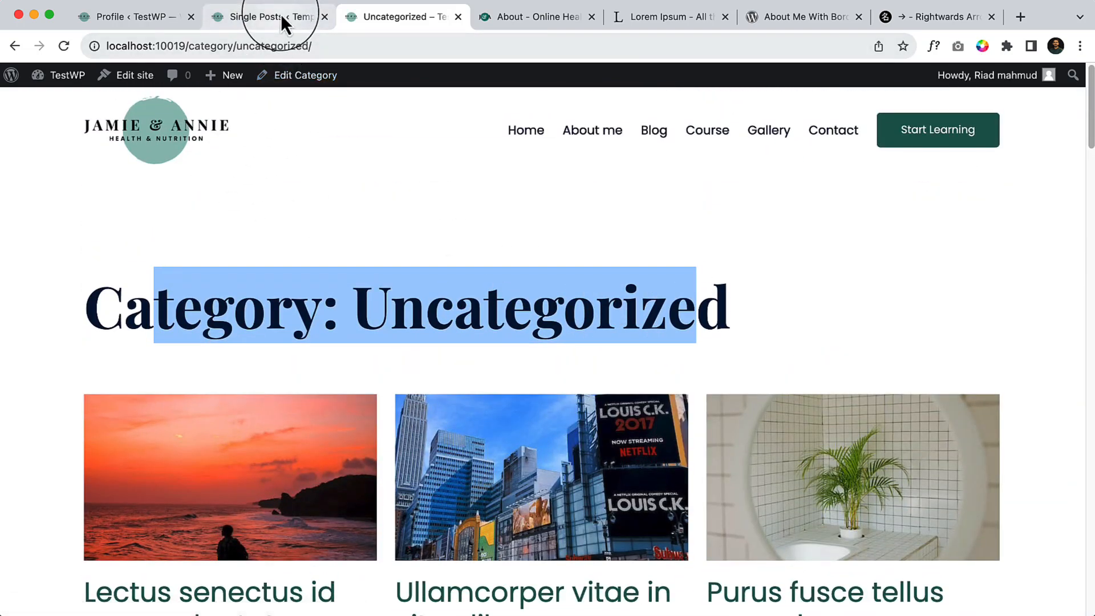
{"action": "left_click", "coordinate": [266, 16]}
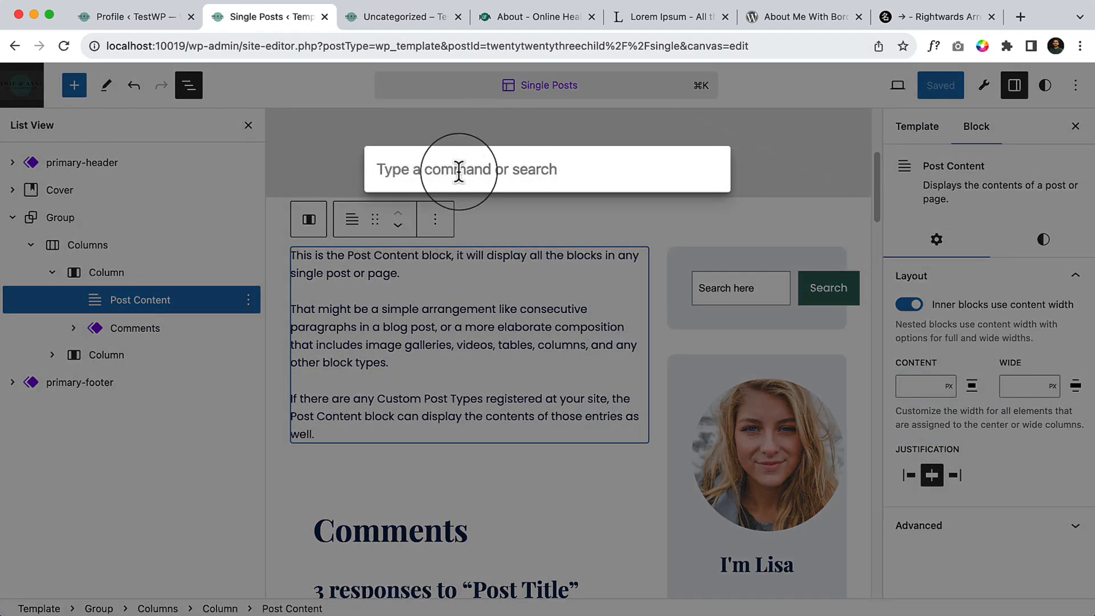
{"action": "type", "text": "archive"}
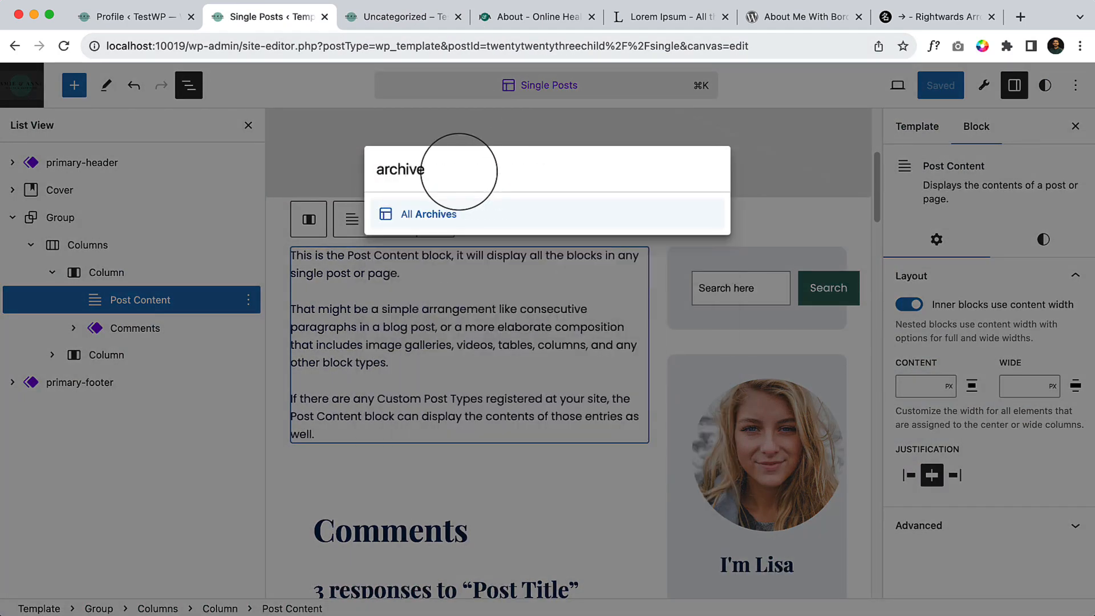
{"action": "left_click", "coordinate": [428, 214]}
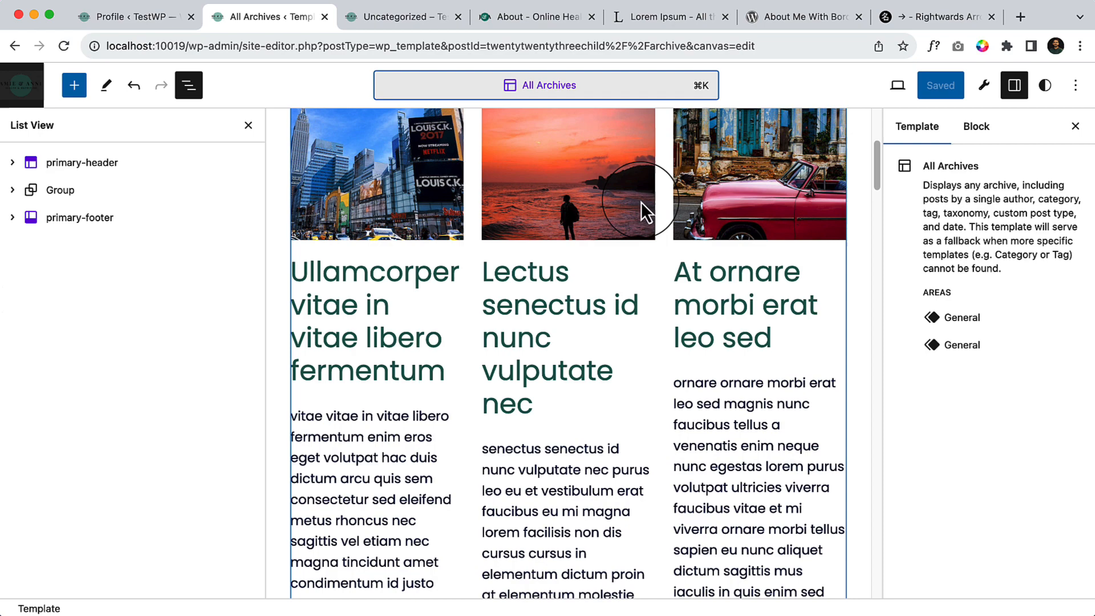
{"action": "mouse_move", "coordinate": [304, 244]}
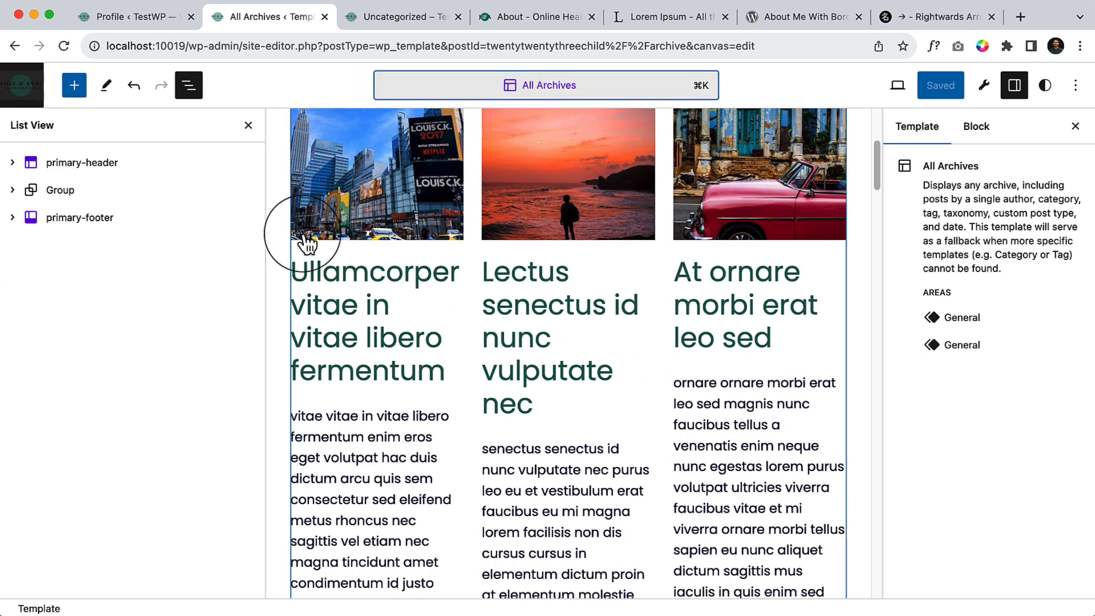
{"action": "left_click", "coordinate": [546, 85]}
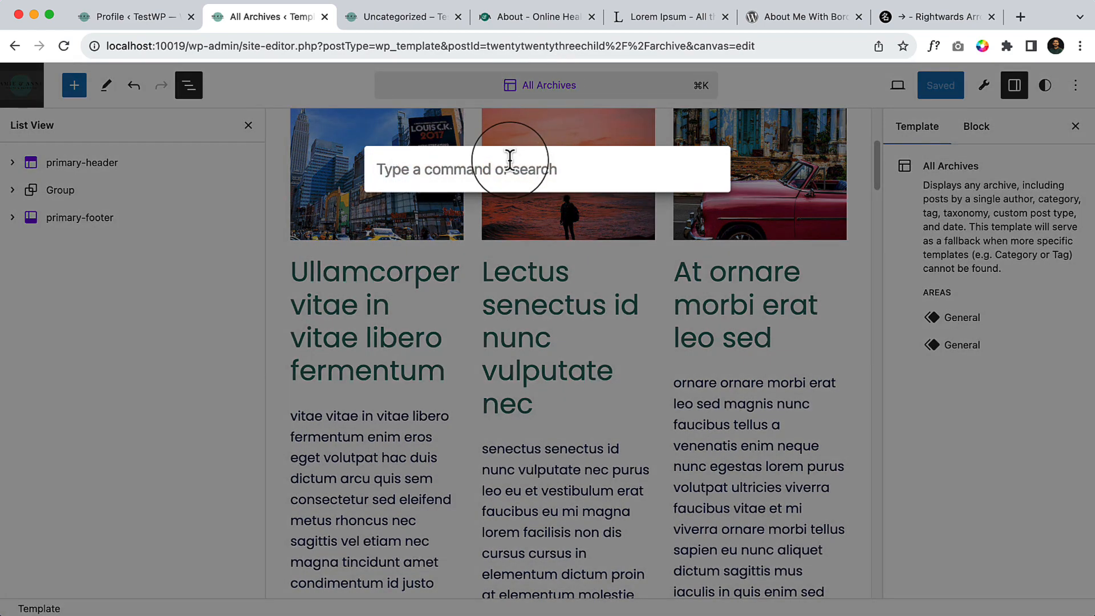
{"action": "type", "text": "blog"}
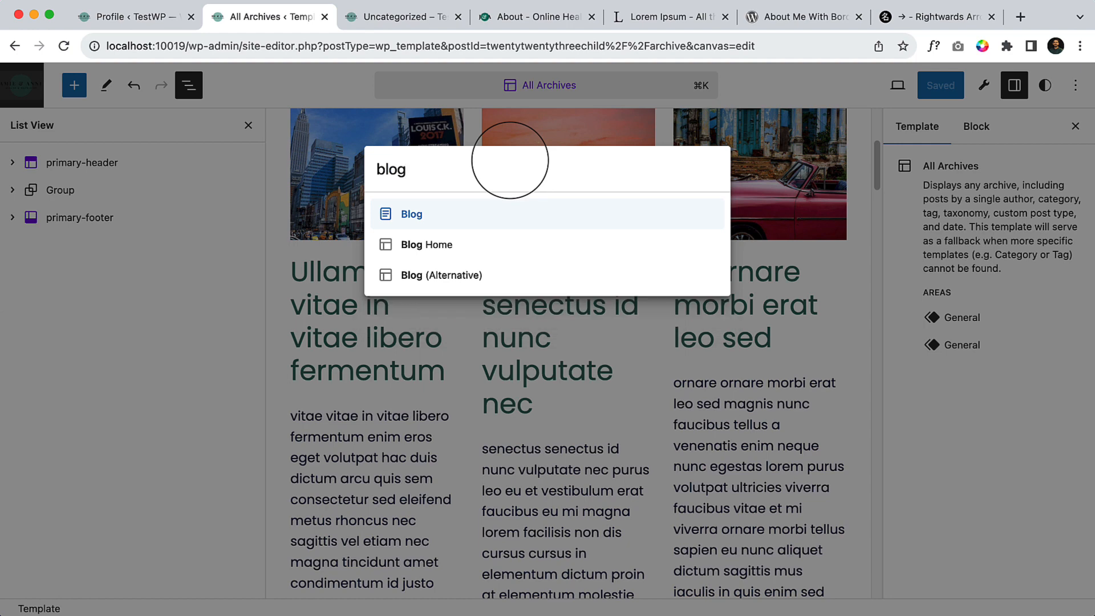
- Copy the Blog Home template's Group block and return to All Archives via the 'ar' search
{"action": "left_click", "coordinate": [425, 244]}
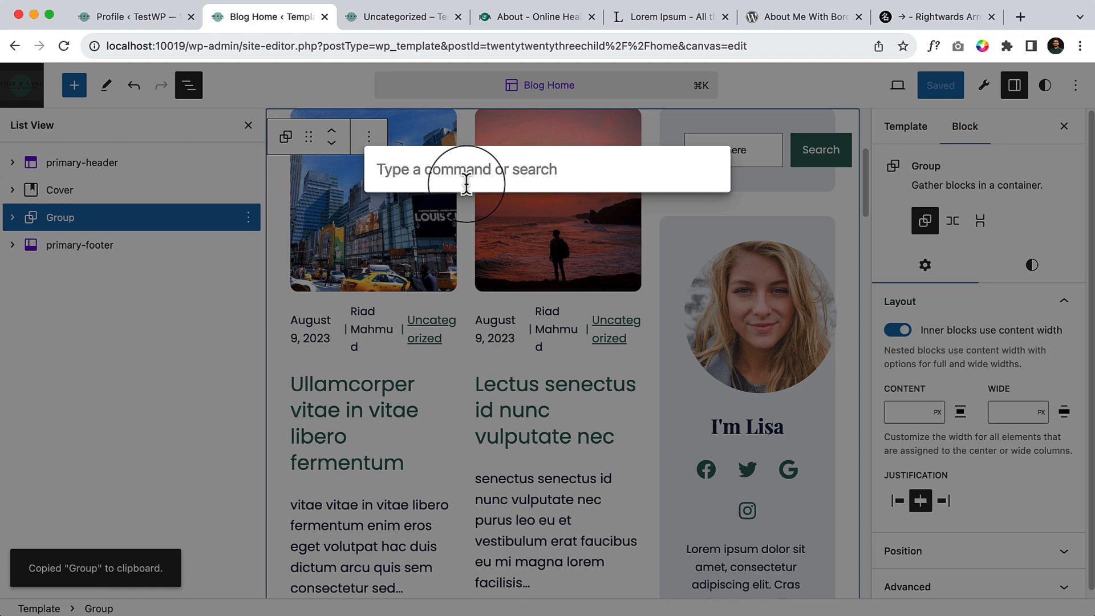
{"action": "type", "text": "ar"}
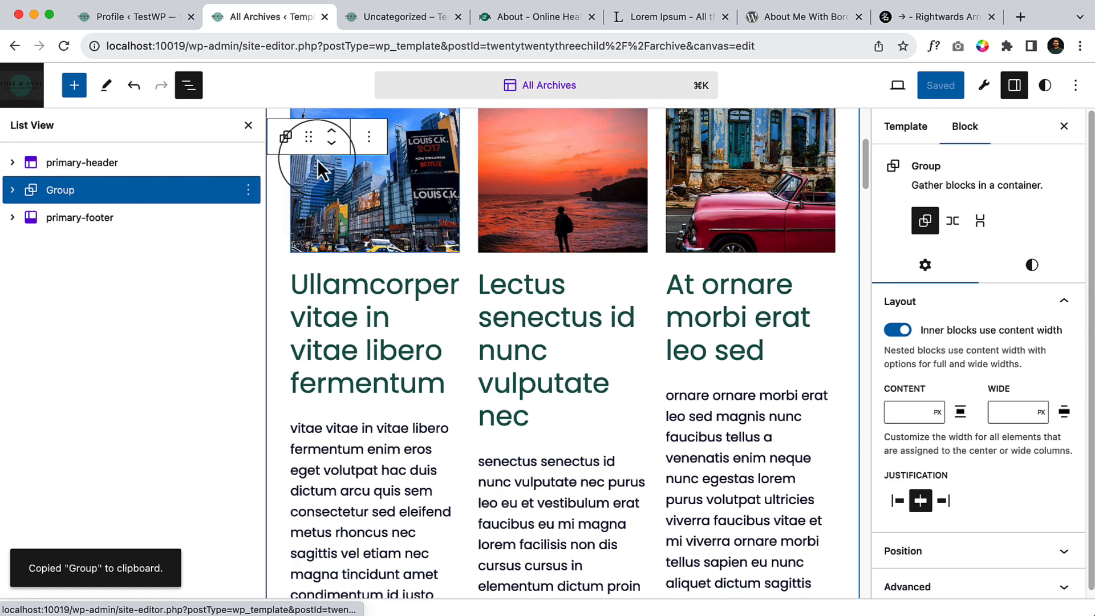
- Insert a Paragraph block and select the old posts Group in List View for deletion
{"action": "left_click", "coordinate": [75, 85]}
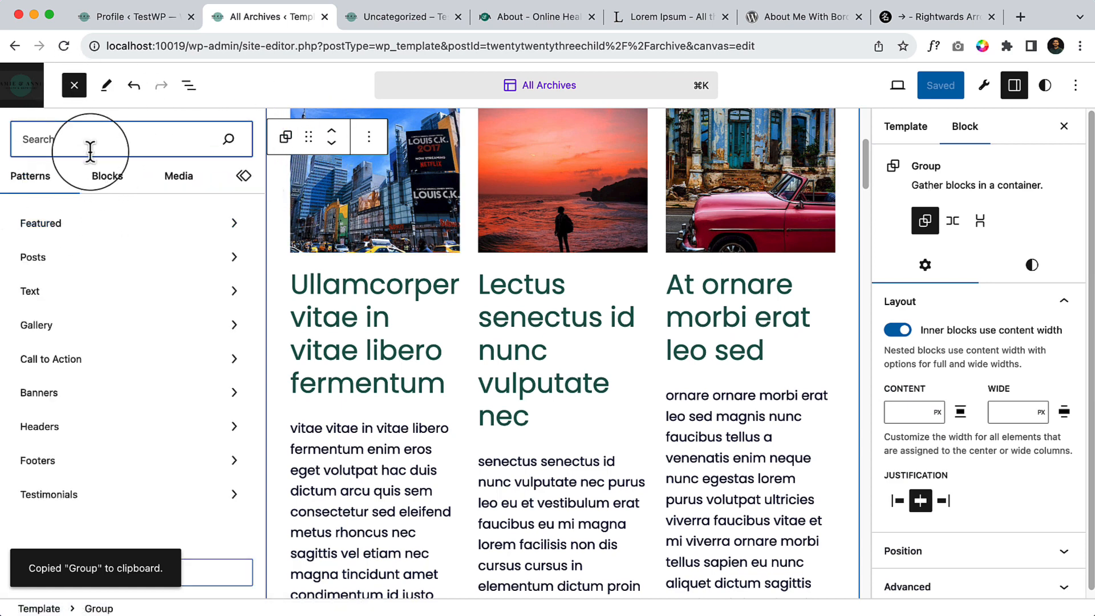
{"action": "type", "text": "po"}
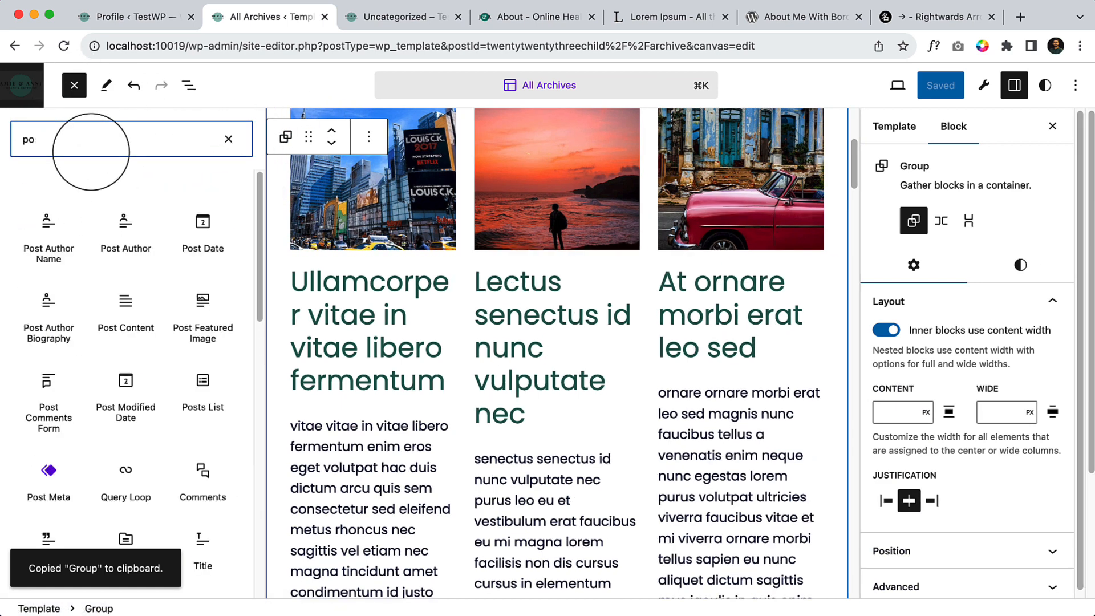
{"action": "type", "text": "text"}
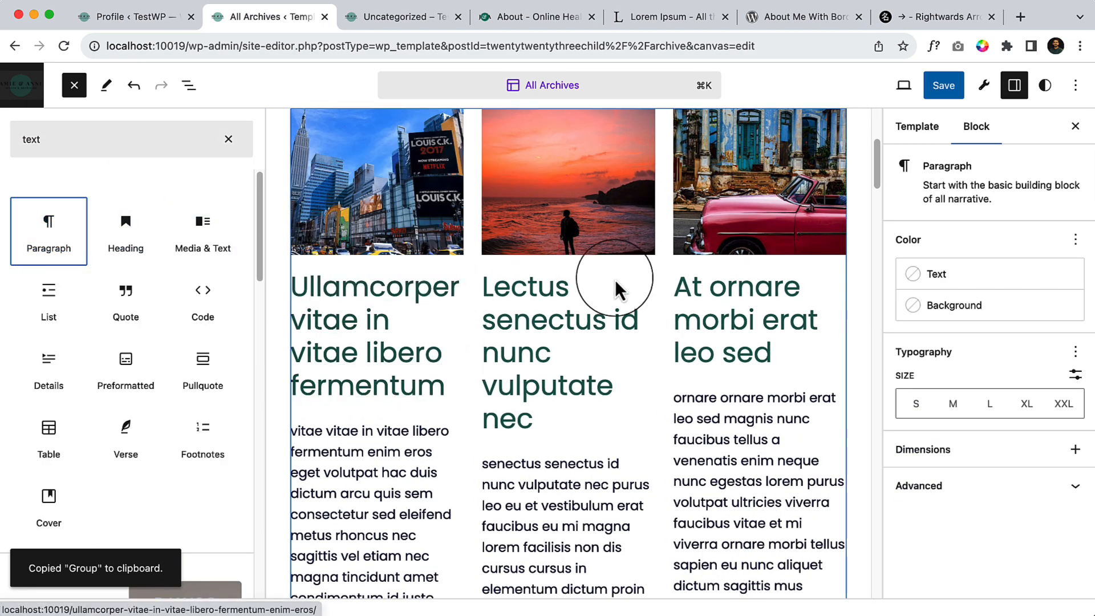
{"action": "scroll", "scroll_direction": "down", "scroll_amount": 3}
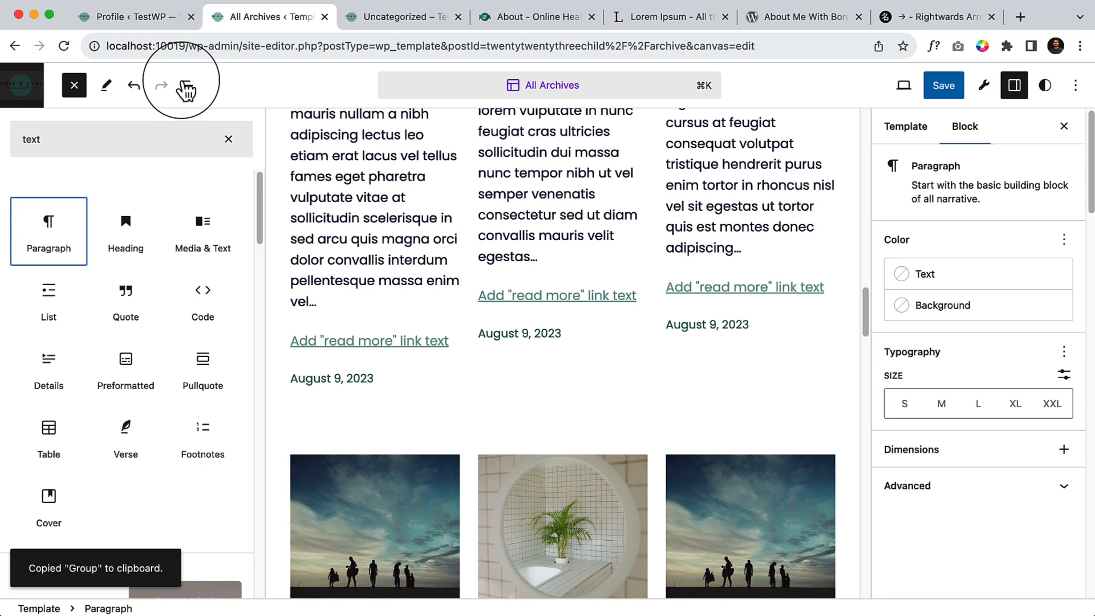
{"action": "left_click", "coordinate": [188, 84]}
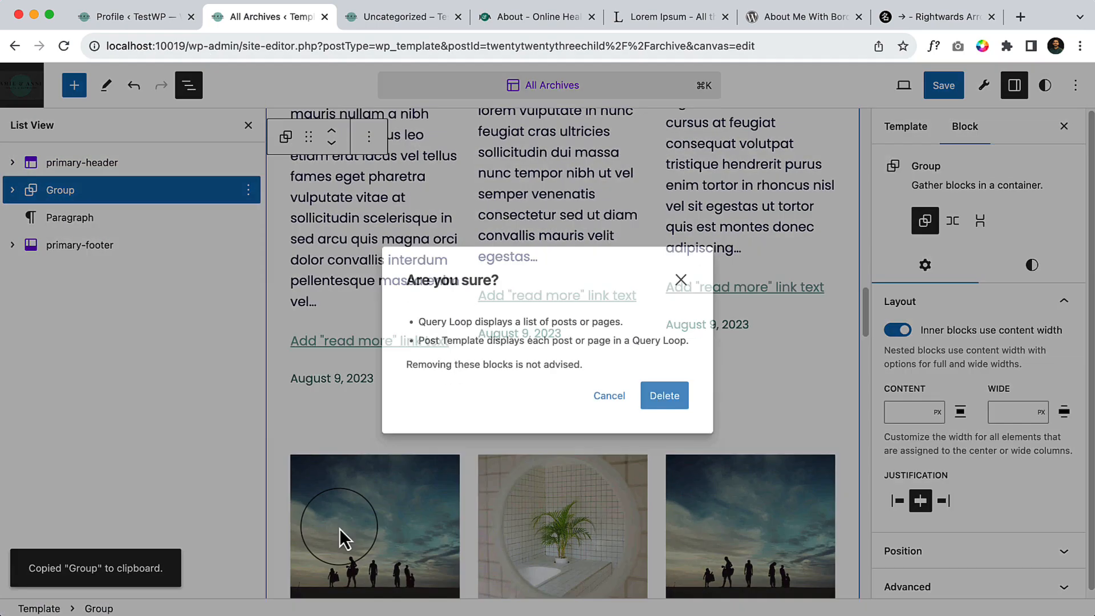
- Delete the old Group, insert a Page Header via /page and select its Title heading
{"action": "left_click", "coordinate": [662, 395]}
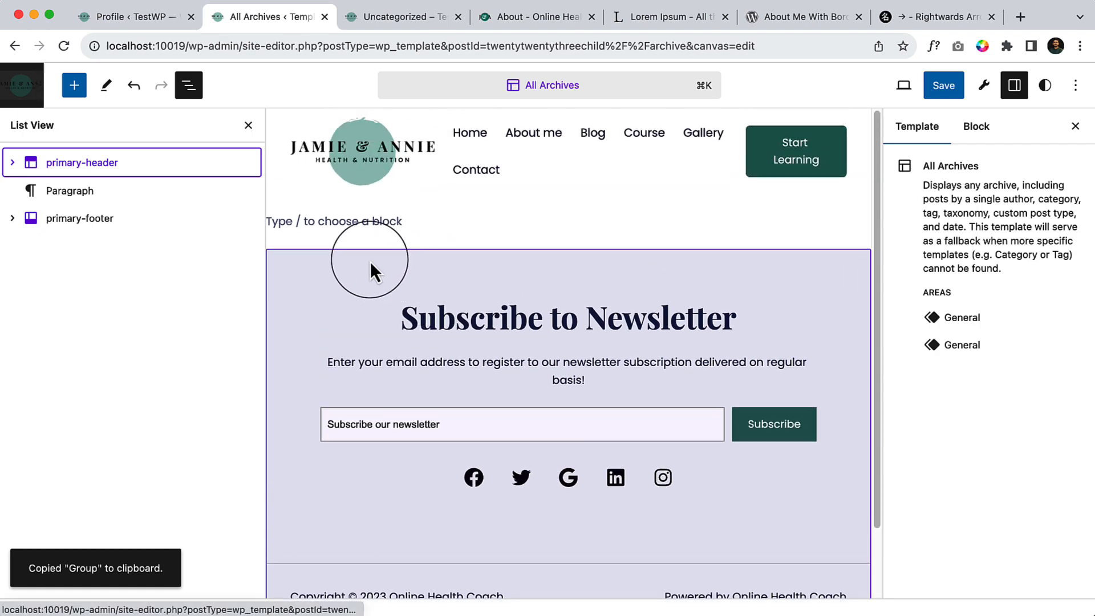
{"action": "left_click", "coordinate": [349, 221]}
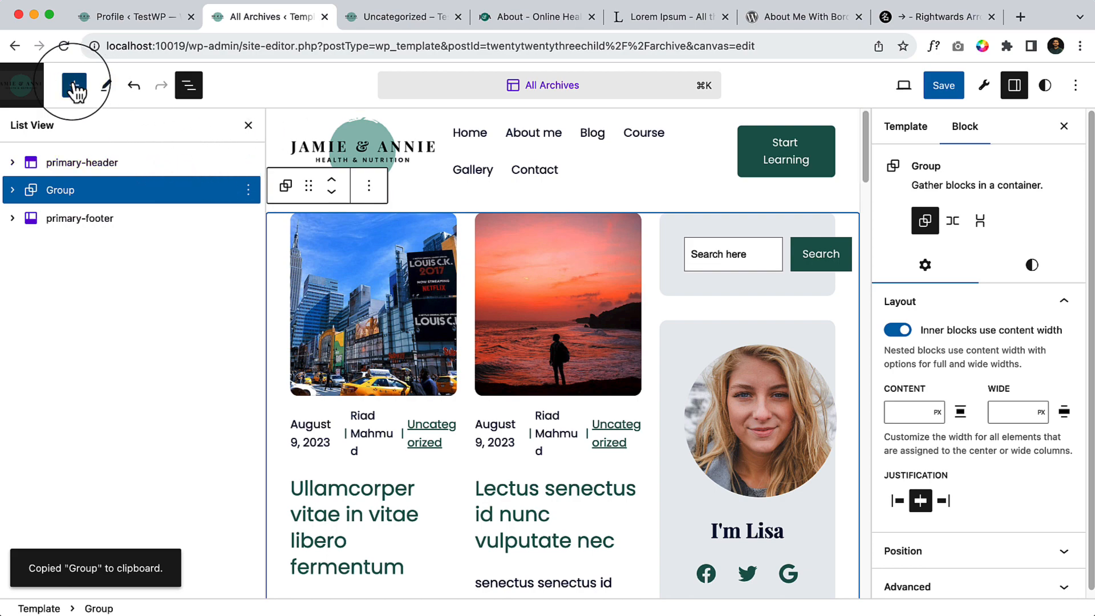
{"action": "type", "text": "tex"}
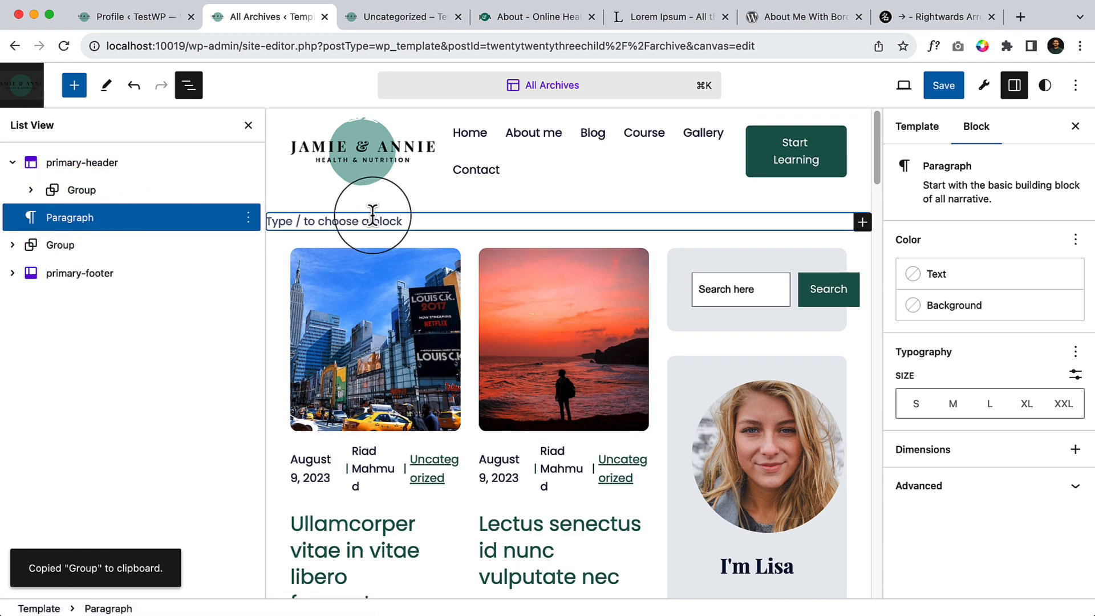
{"action": "type", "text": "/page"}
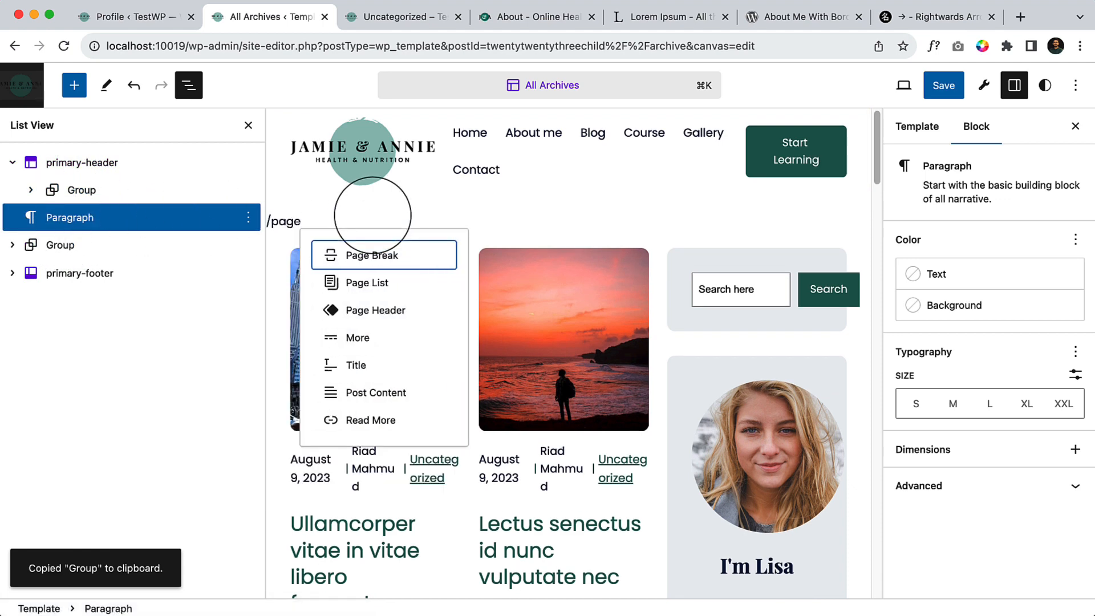
{"action": "left_click", "coordinate": [377, 310]}
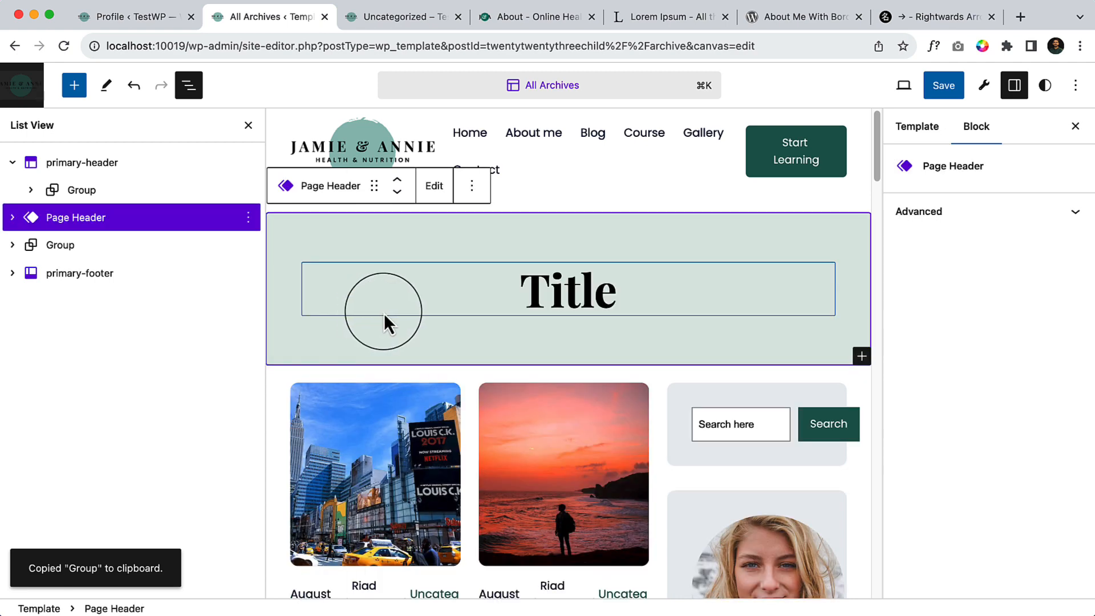
{"action": "left_click", "coordinate": [568, 289]}
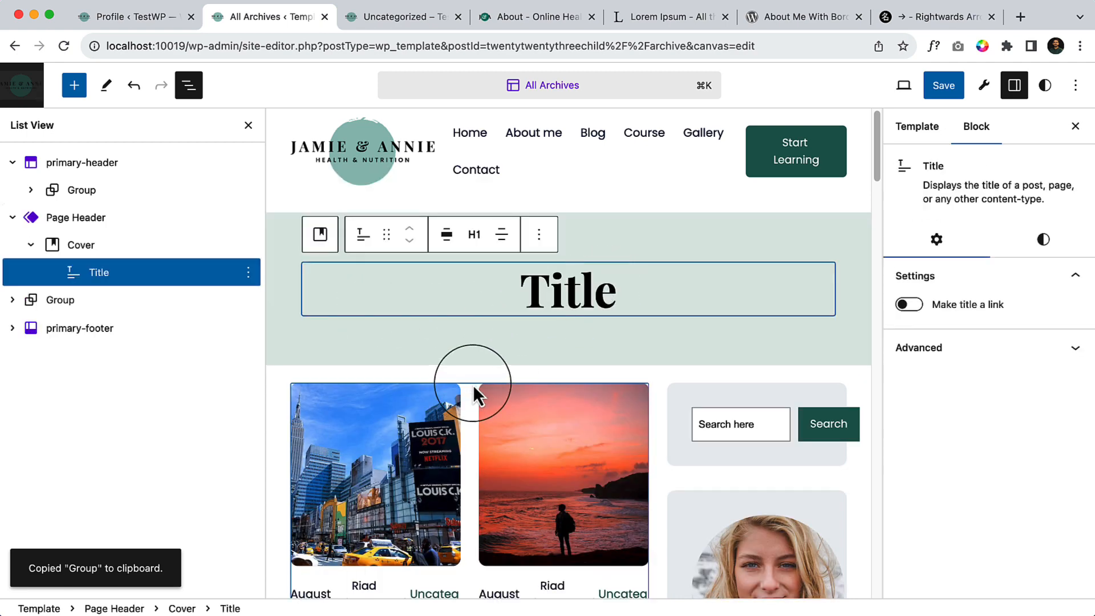
- Insert an Archive Title block into the header, replacing Title, and centre it full-width
{"action": "left_click", "coordinate": [74, 84]}
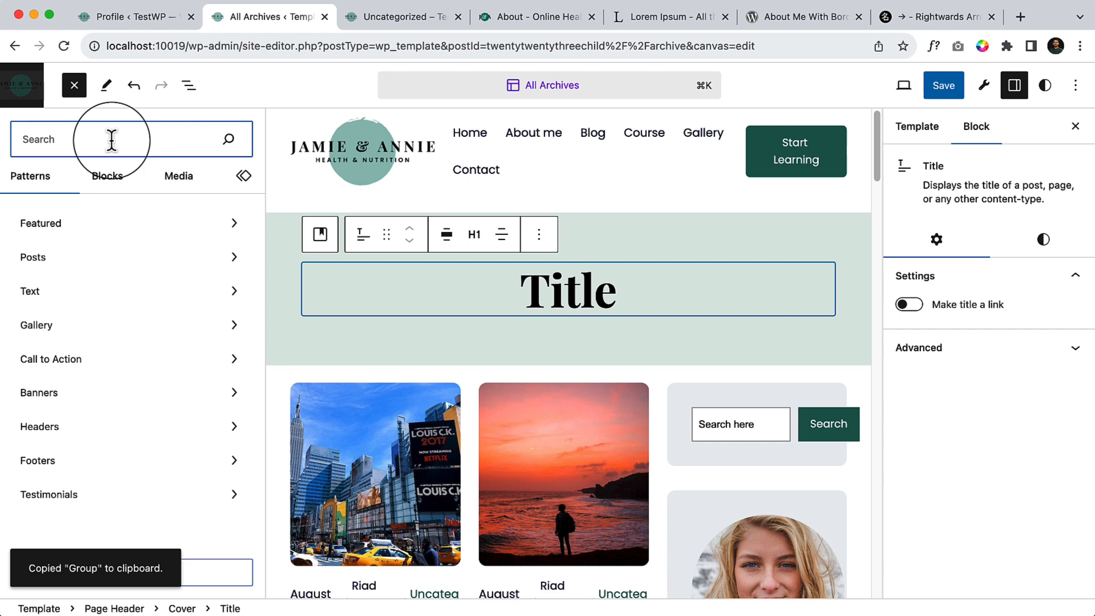
{"action": "type", "text": "archi"}
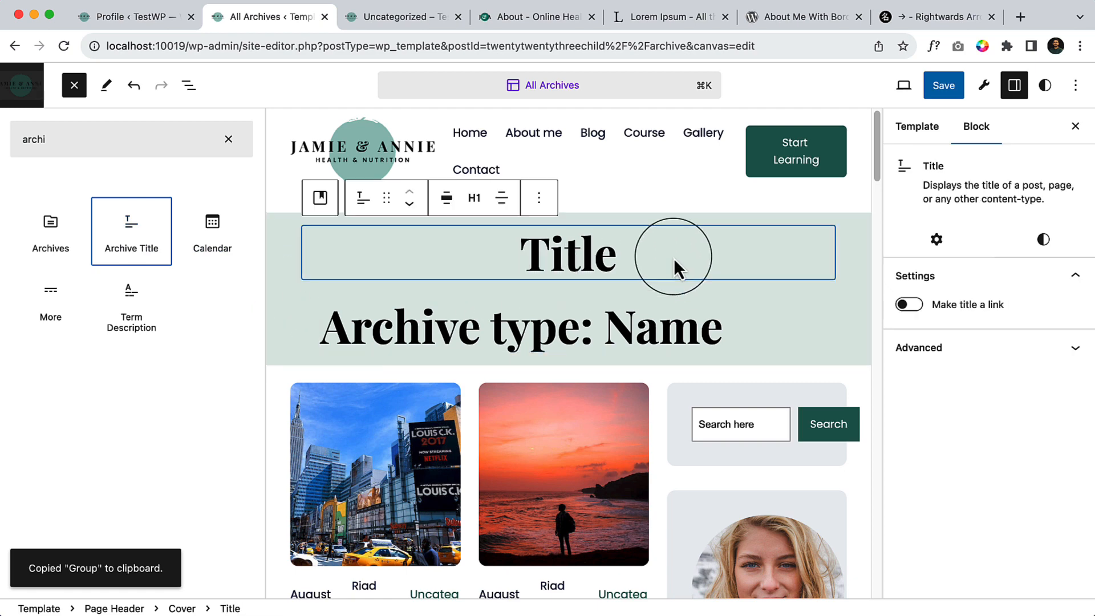
{"action": "left_click", "coordinate": [537, 197]}
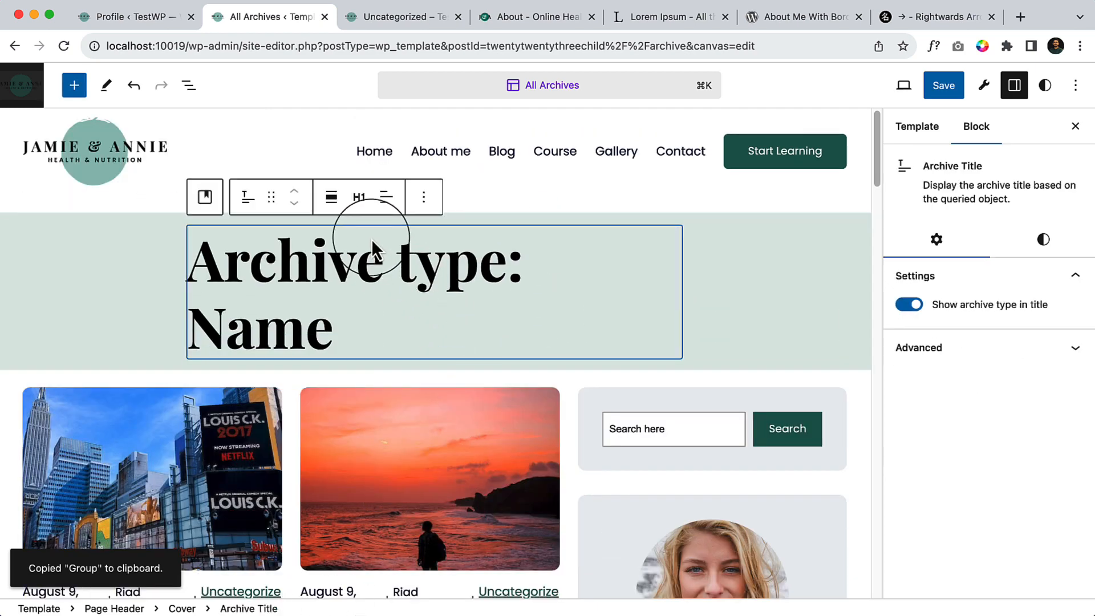
{"action": "left_click", "coordinate": [331, 196]}
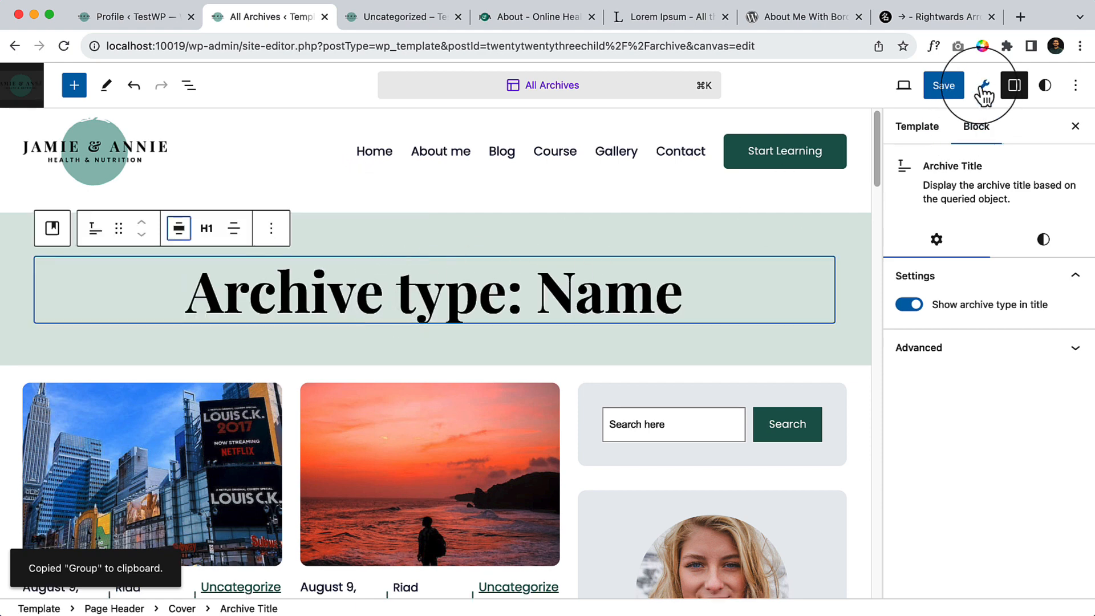
- Save the All Archives template and switch to the Uncategorized category tab
{"action": "left_click", "coordinate": [943, 84]}
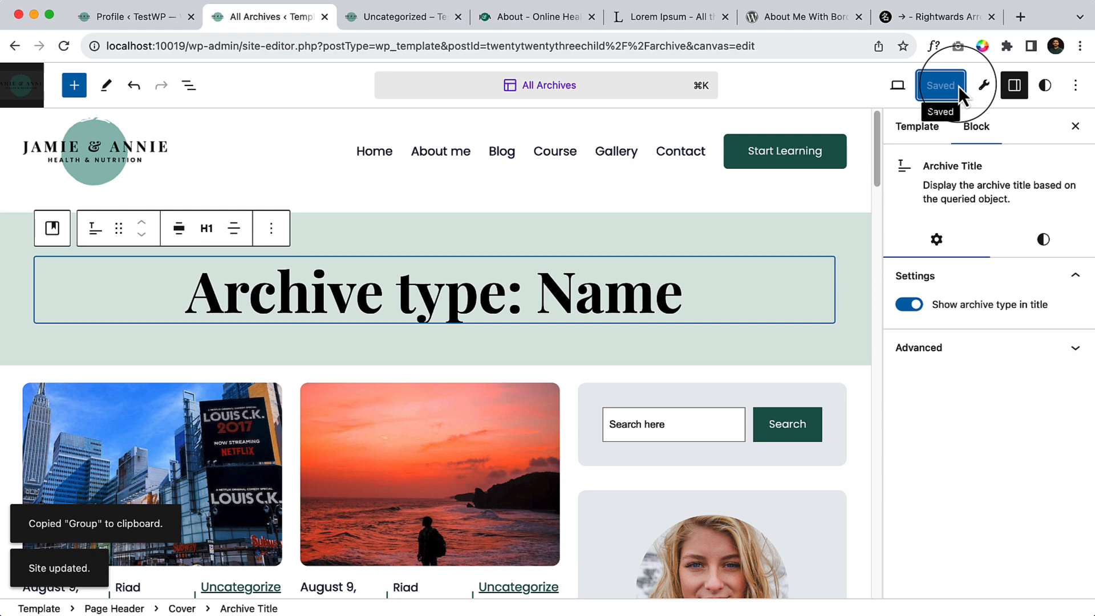
{"action": "mouse_move", "coordinate": [465, 46]}
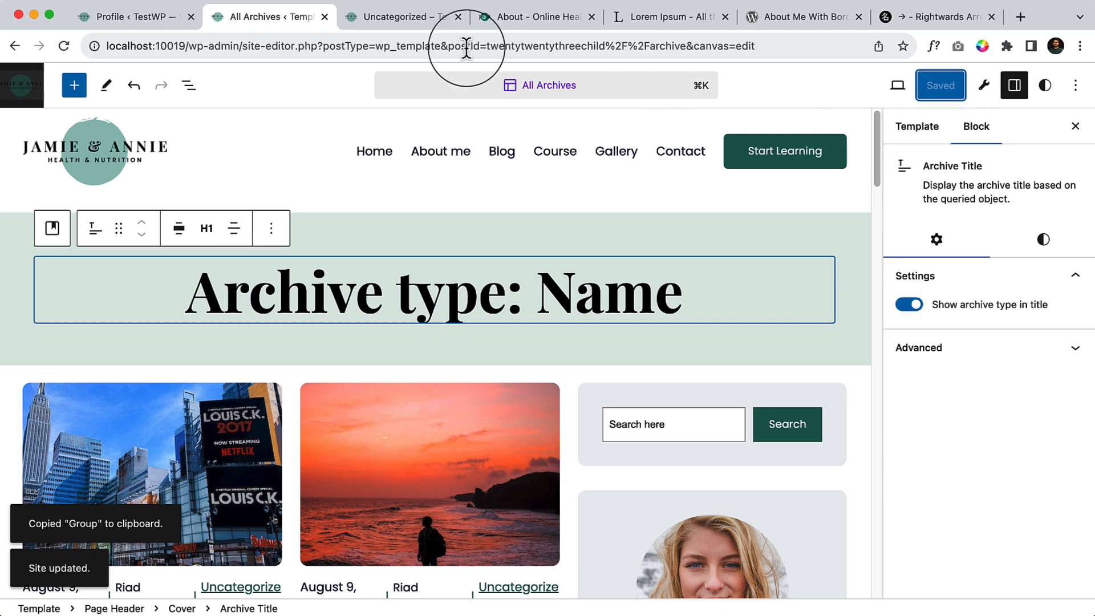
{"action": "left_click", "coordinate": [402, 17]}
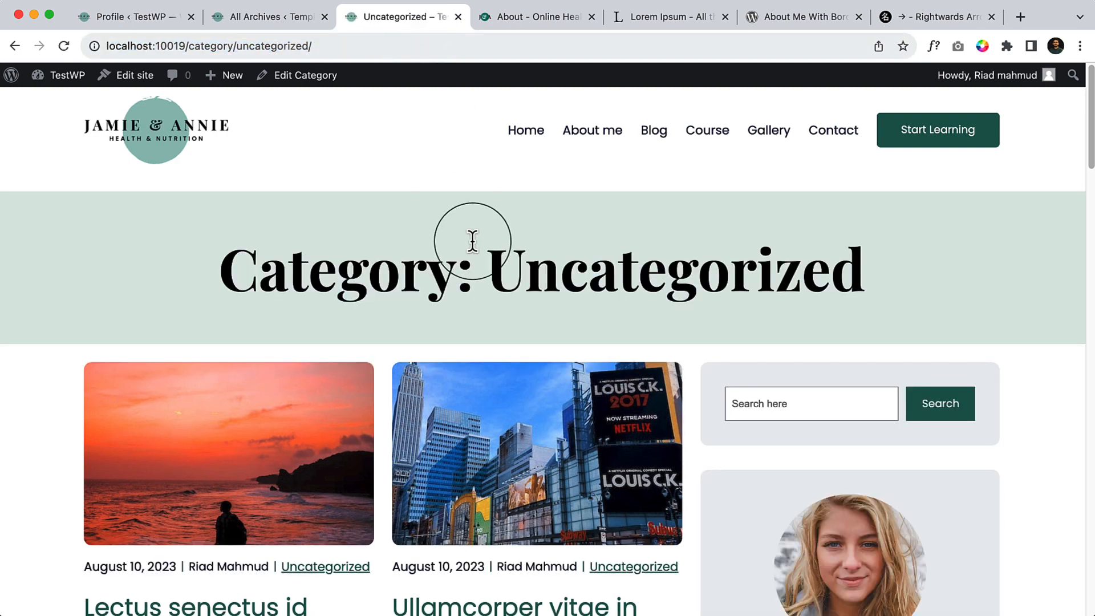
- Scroll the Uncategorized page to its footer and back, then go to Home
{"action": "scroll", "scroll_direction": "down", "scroll_amount": 3}
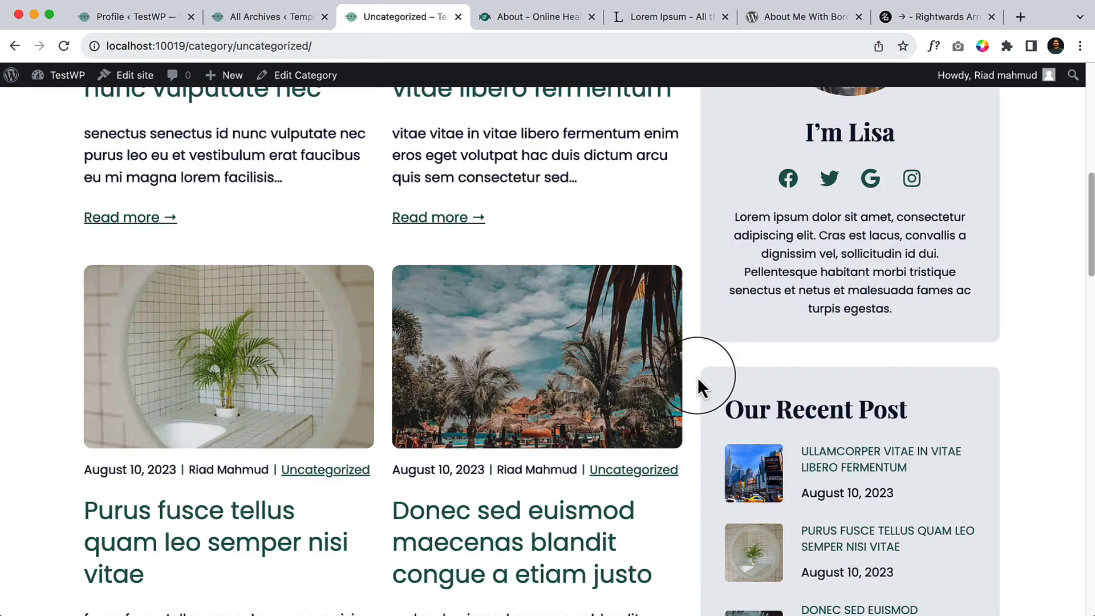
{"action": "scroll", "scroll_direction": "down", "scroll_amount": 3}
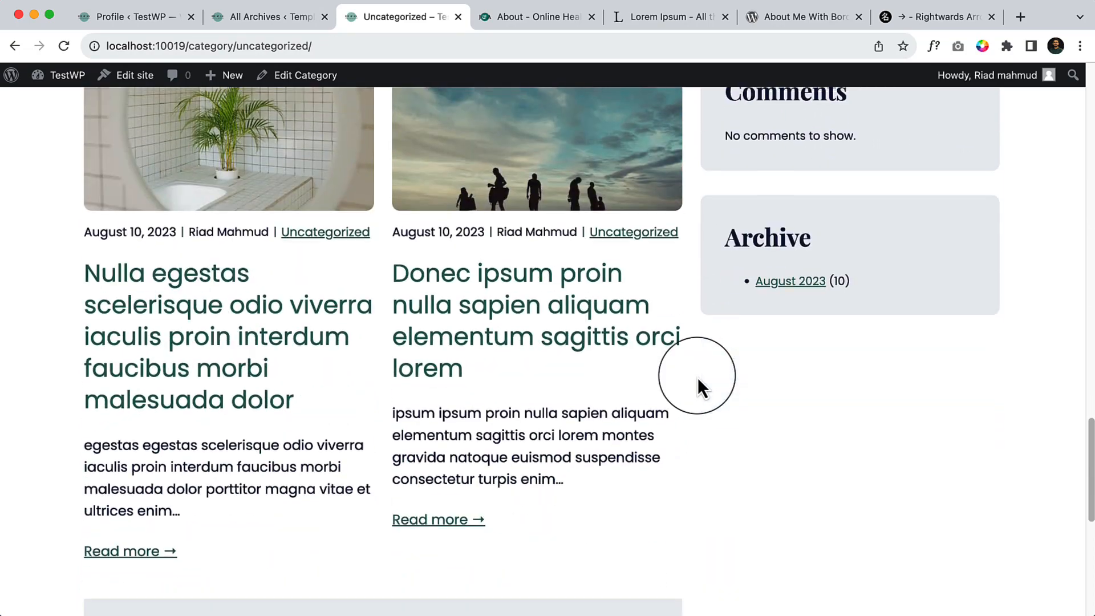
{"action": "scroll", "scroll_direction": "down", "scroll_amount": 3}
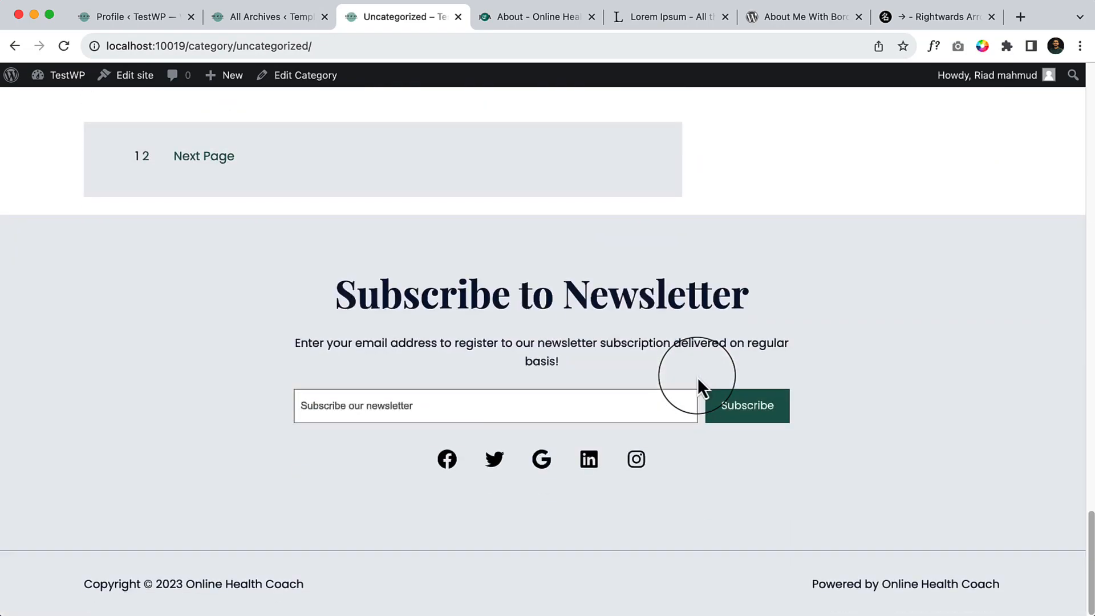
{"action": "scroll", "scroll_direction": "up", "scroll_amount": 3}
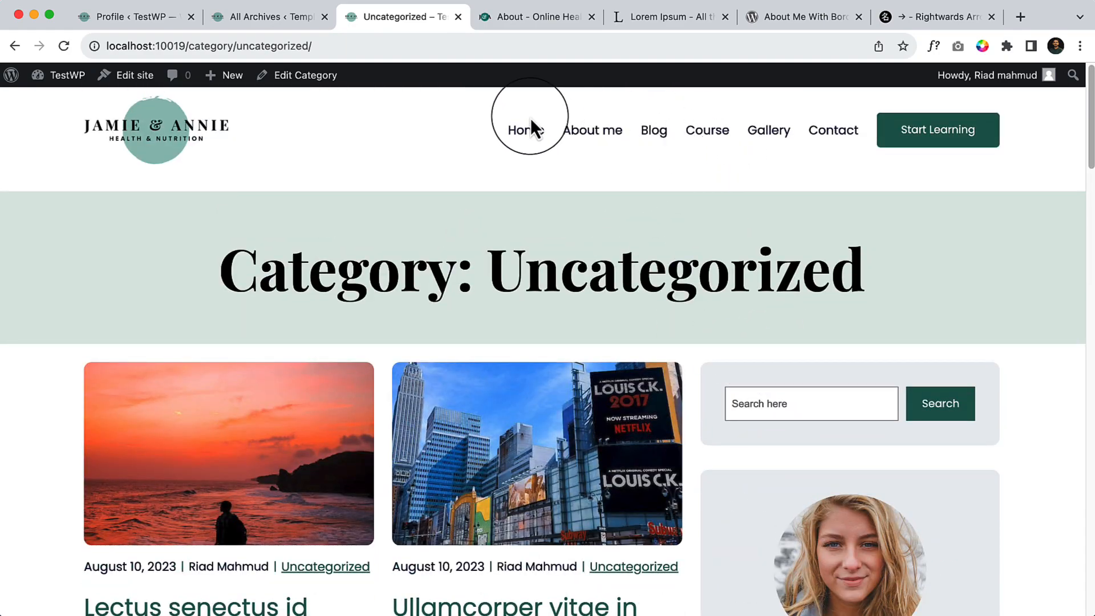
{"action": "left_click", "coordinate": [520, 130]}
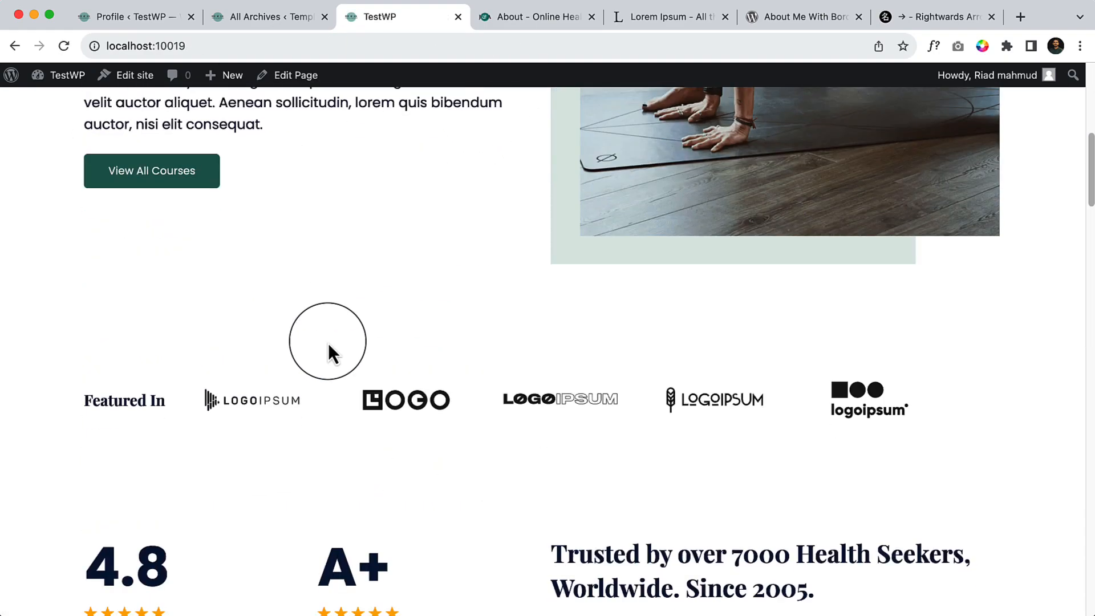